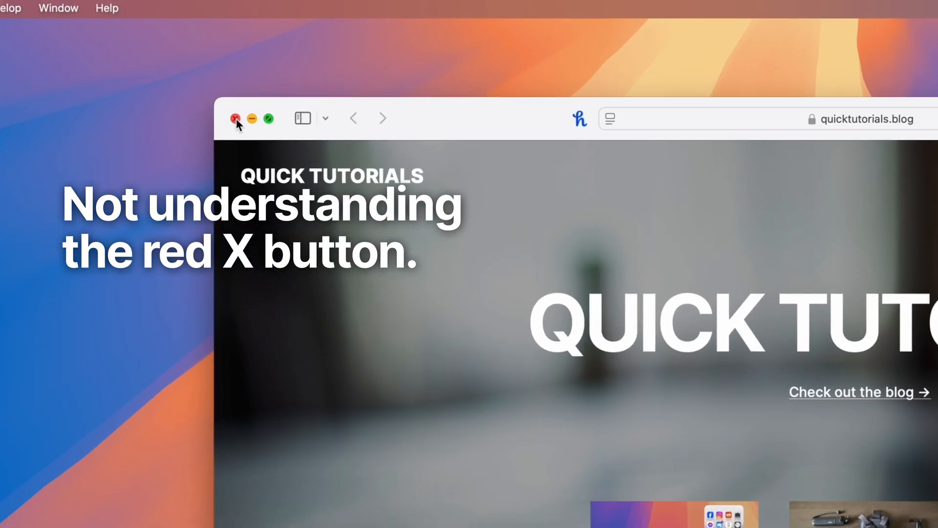
Step: Close the Quick Tutorials window and bring up Safari's Dock icon menu
{"action": "left_click", "coordinate": [236, 118]}
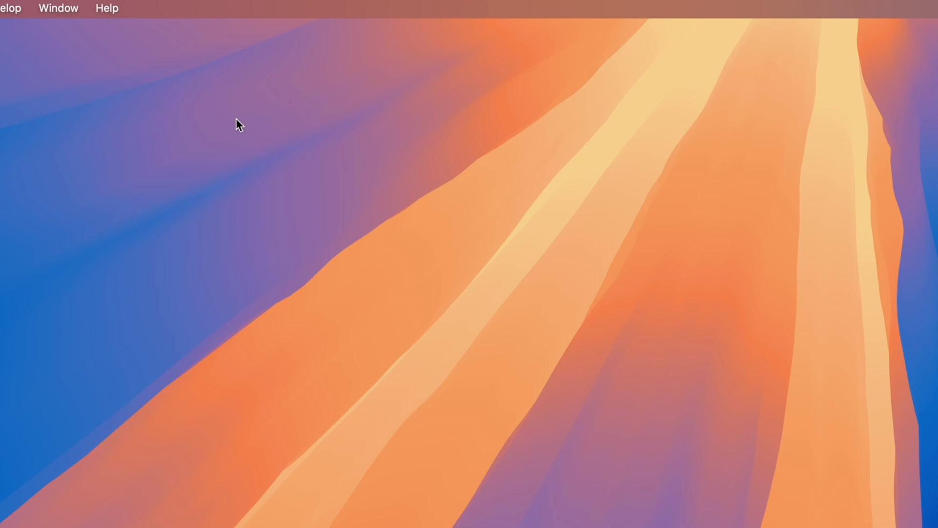
{"action": "mouse_move", "coordinate": [210, 124]}
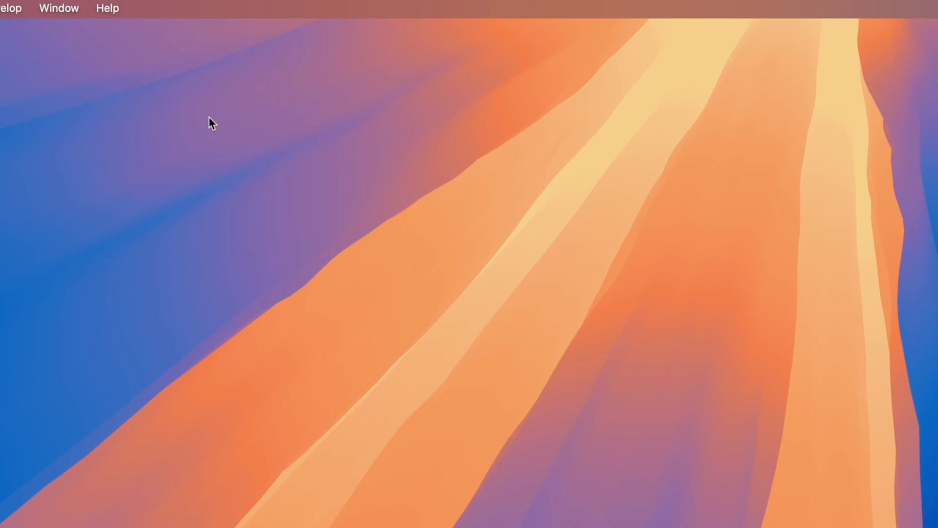
{"action": "left_click", "coordinate": [61, 9]}
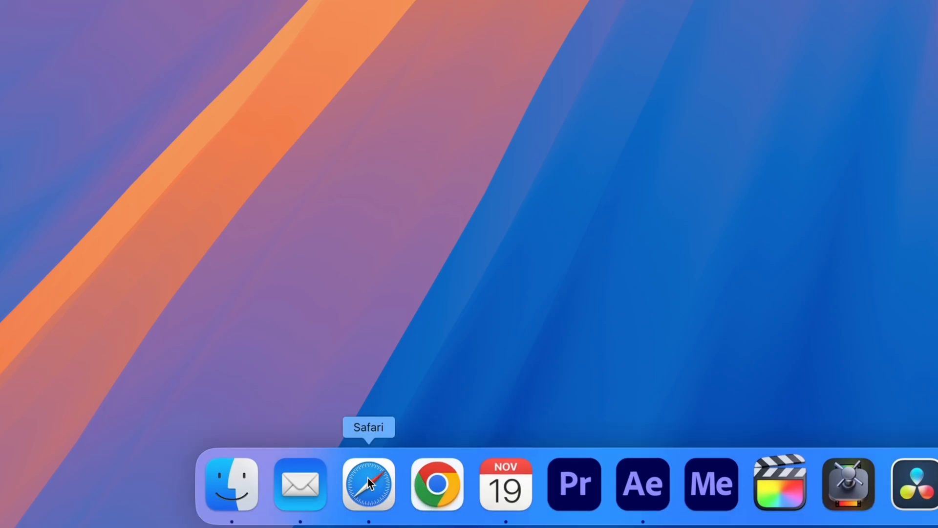
{"action": "right_click", "coordinate": [368, 484]}
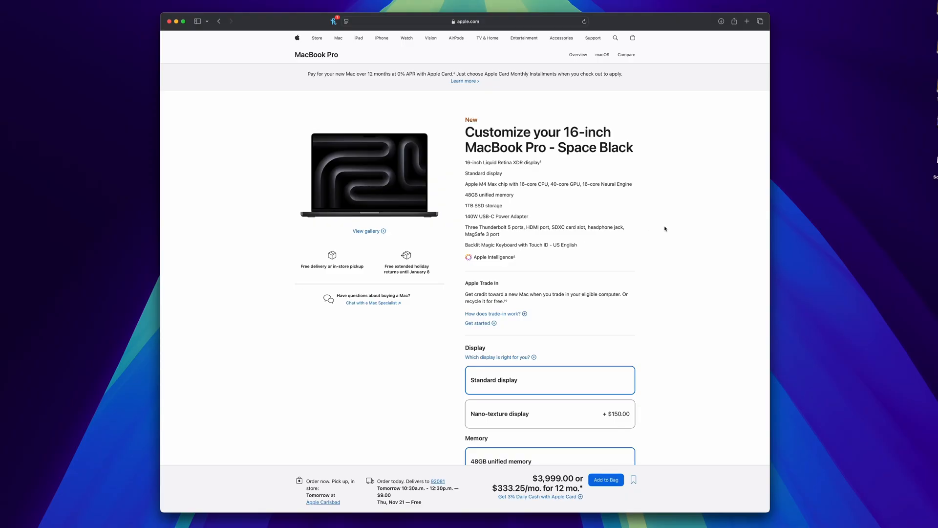
Step: Scroll through the Display, Memory and Storage options for the 16-inch MacBook Pro
{"action": "scroll", "scroll_direction": "down", "scroll_amount": 3}
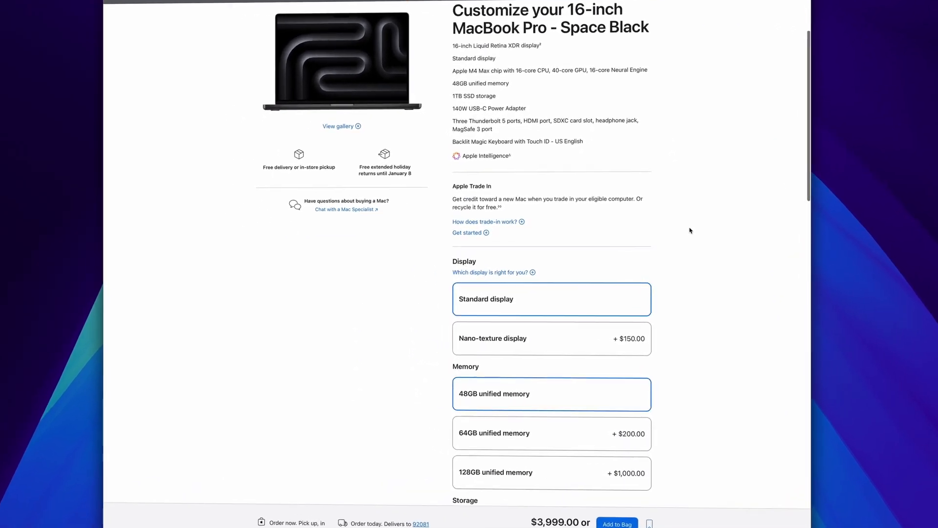
{"action": "scroll", "scroll_direction": "down", "scroll_amount": 3}
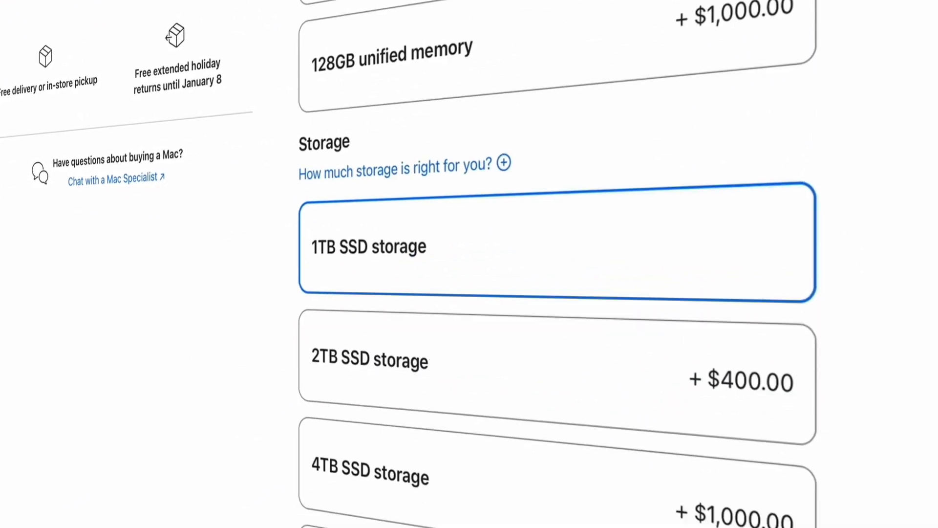
{"action": "scroll", "scroll_direction": "down", "scroll_amount": 3}
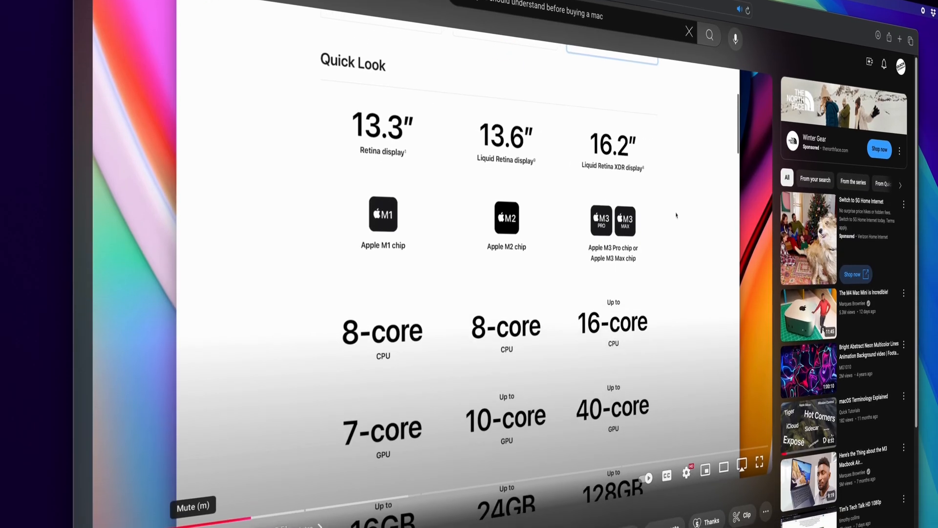
Step: Scroll the YouTube page through the spec comparison to the video title
{"action": "scroll", "scroll_direction": "down", "scroll_amount": 3}
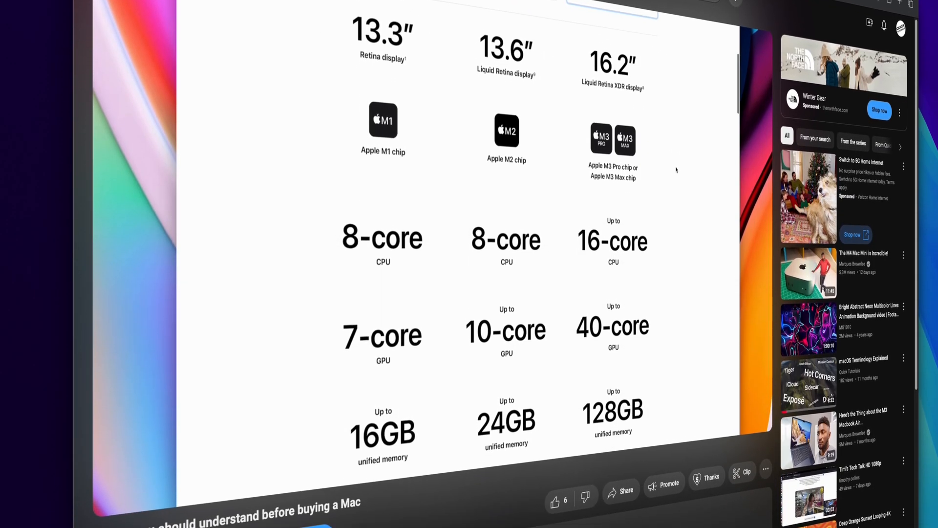
{"action": "scroll", "scroll_direction": "down", "scroll_amount": 3}
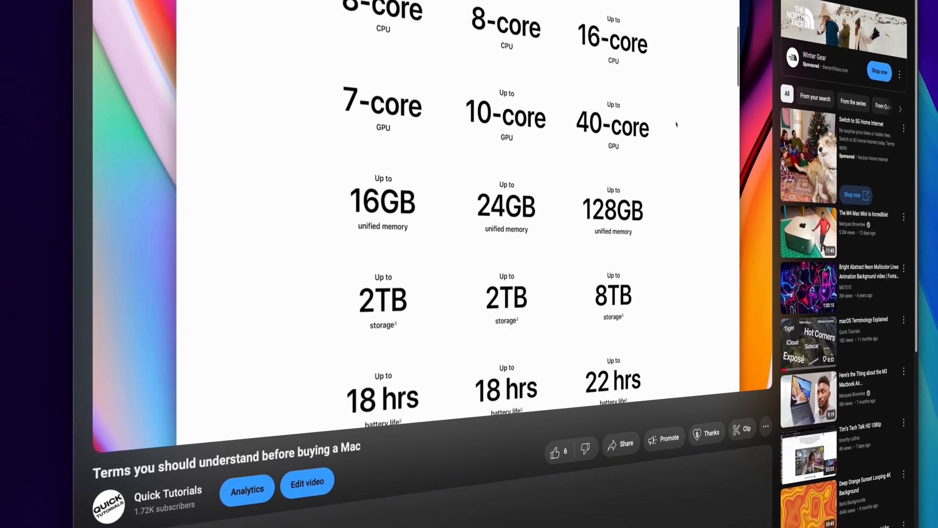
{"action": "scroll", "scroll_direction": "down", "scroll_amount": 3}
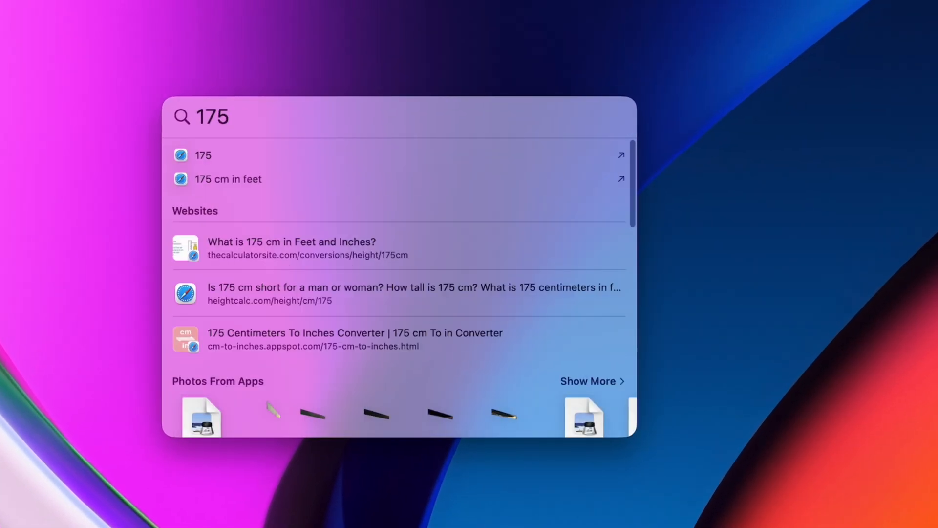
Step: Try Spotlight queries for '*24', '83f' and 'wallpaper'
{"action": "type", "text": "*24"}
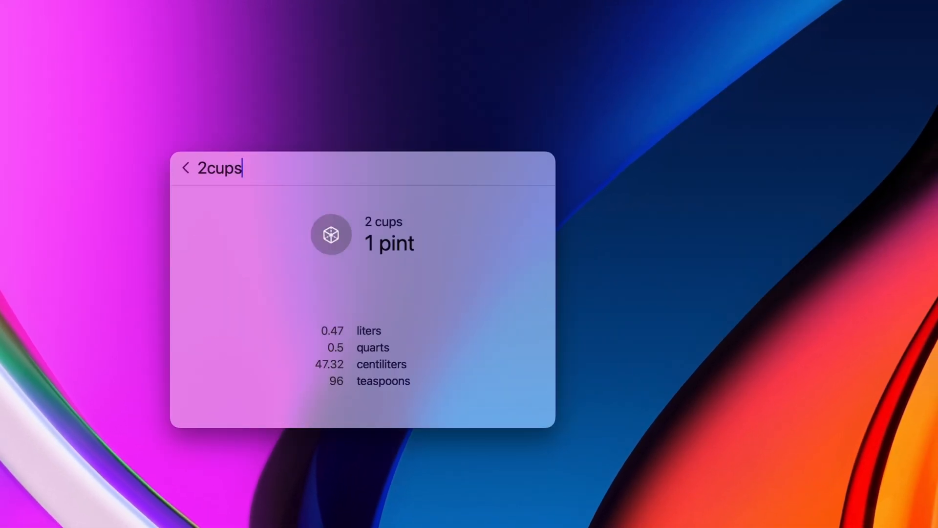
{"action": "type", "text": "83f"}
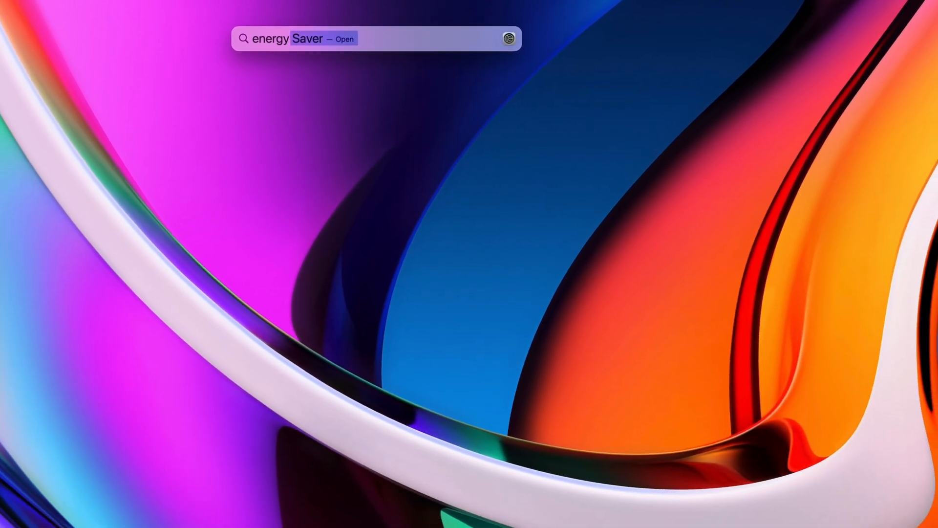
{"action": "type", "text": "wallpaper"}
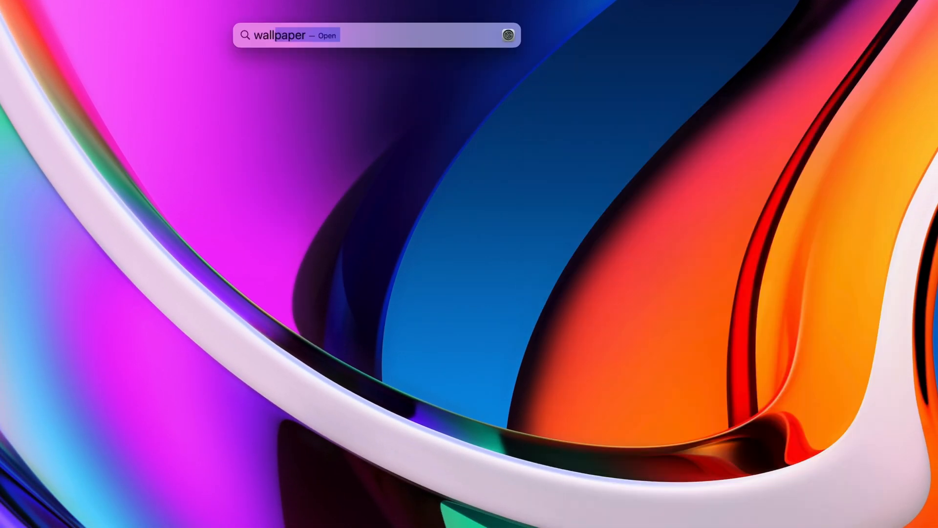
Step: Open AA100 flight details in Spotlight, then query 'Time in London'
{"action": "type", "text": "AA100"}
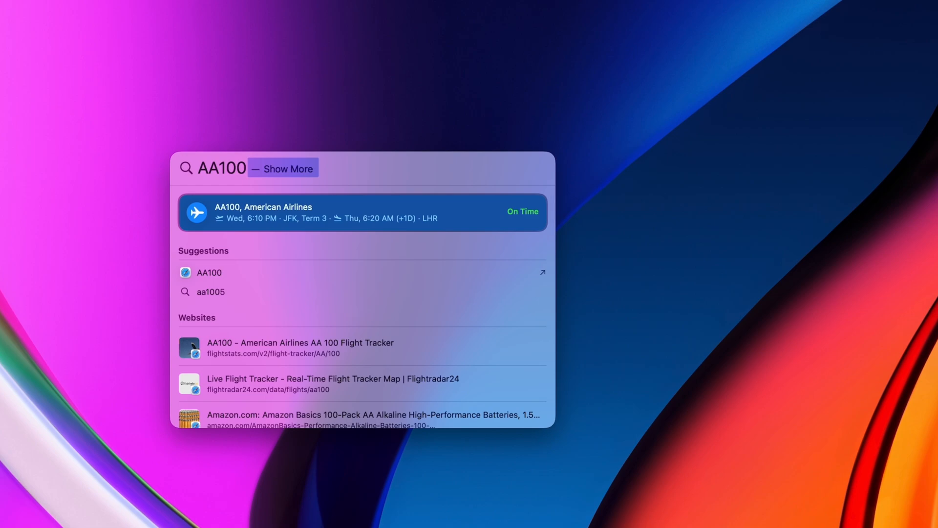
{"action": "left_click", "coordinate": [363, 211]}
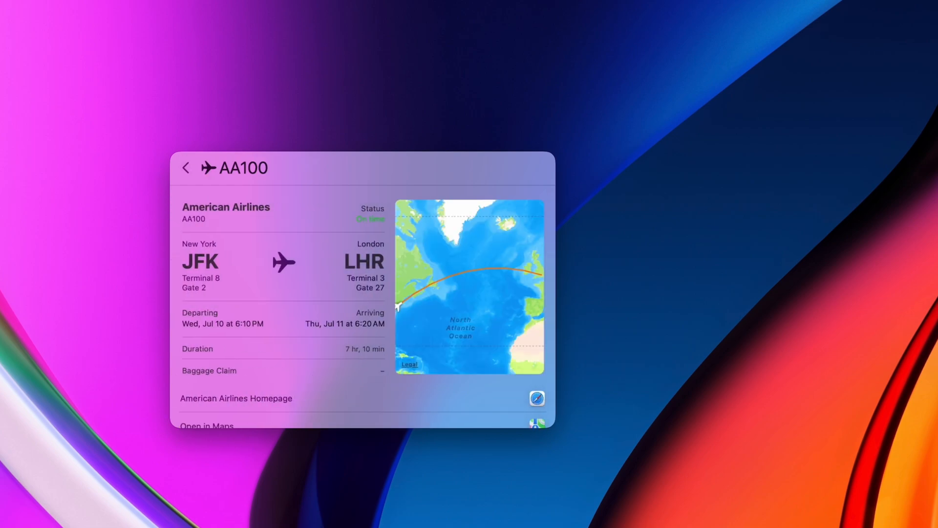
{"action": "type", "text": "Time in London"}
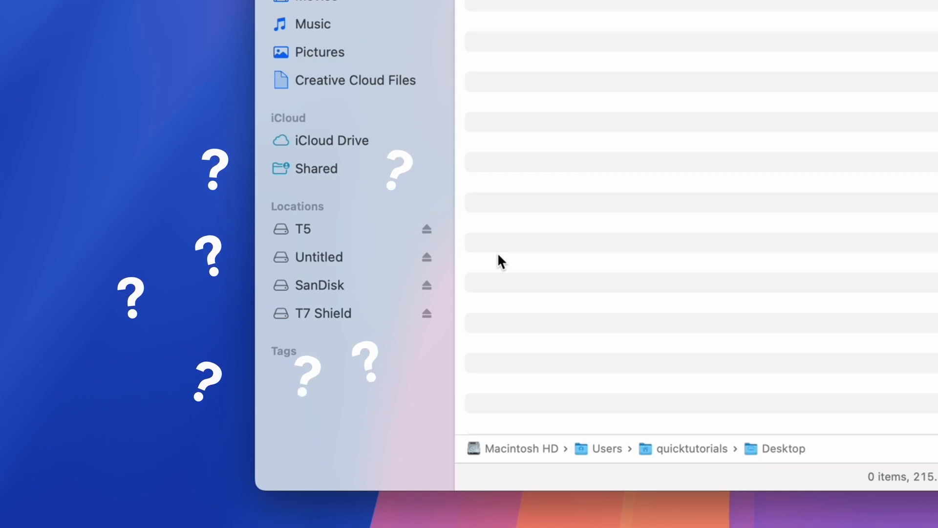
{"action": "left_click", "coordinate": [426, 258]}
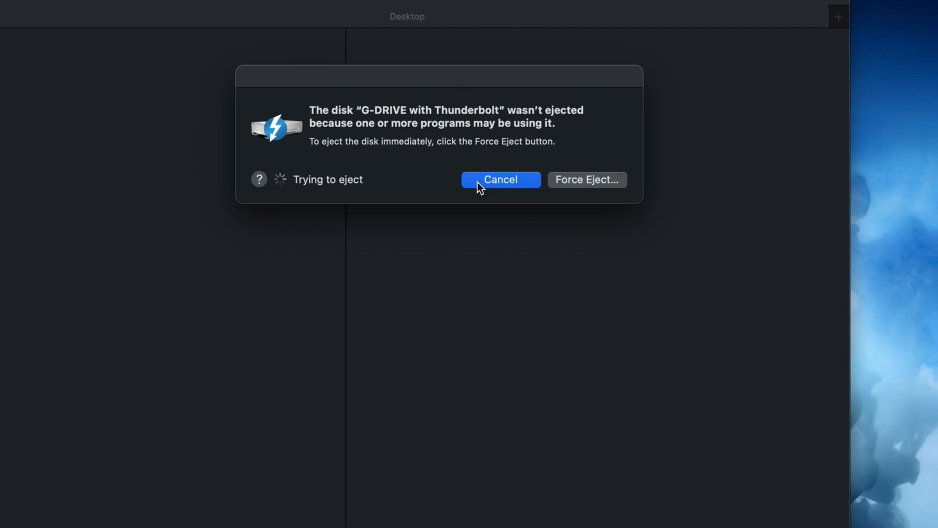
Step: Cancel the G-DRIVE with Thunderbolt eject warning and relaunch Finder from the Dock
{"action": "left_click", "coordinate": [501, 179]}
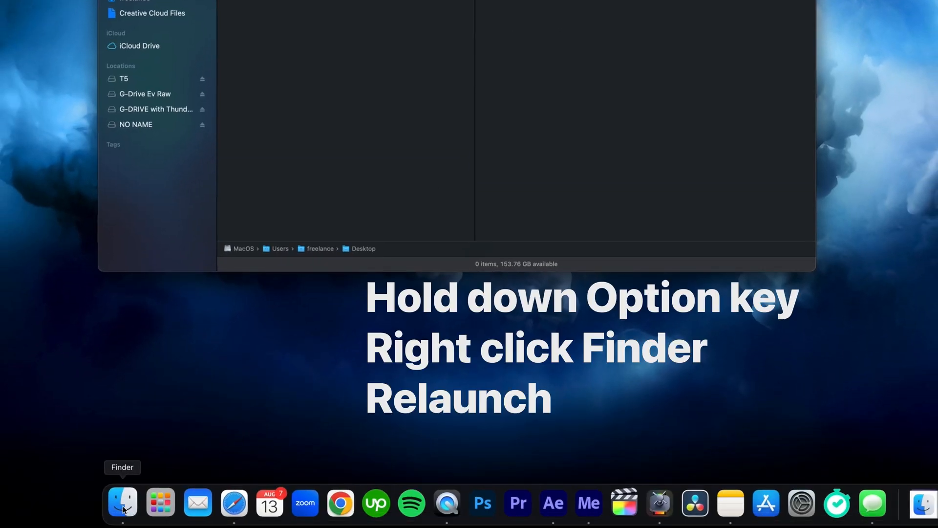
{"action": "right_click", "coordinate": [122, 503]}
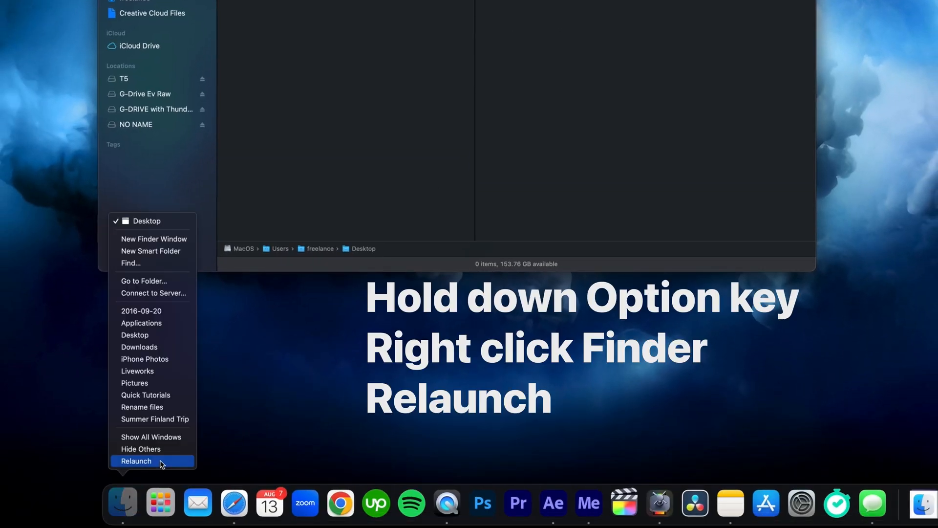
{"action": "left_click", "coordinate": [136, 461]}
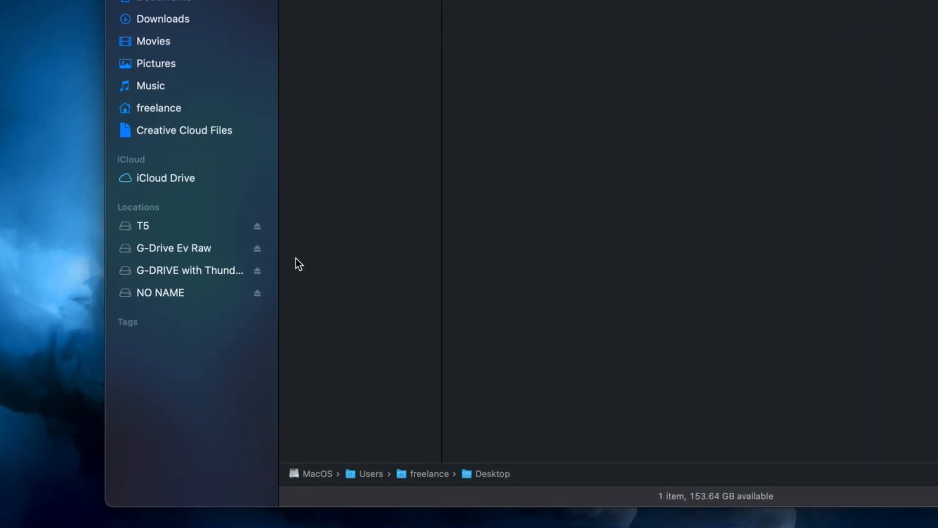
{"action": "left_click", "coordinate": [258, 270]}
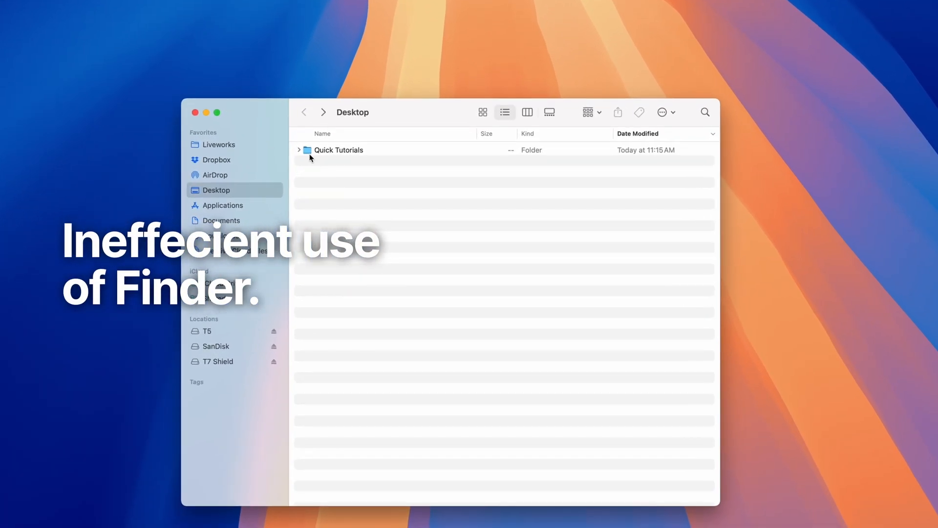
Step: Remove Creative Cloud Files from the Finder sidebar Favorites
{"action": "double_click", "coordinate": [339, 149]}
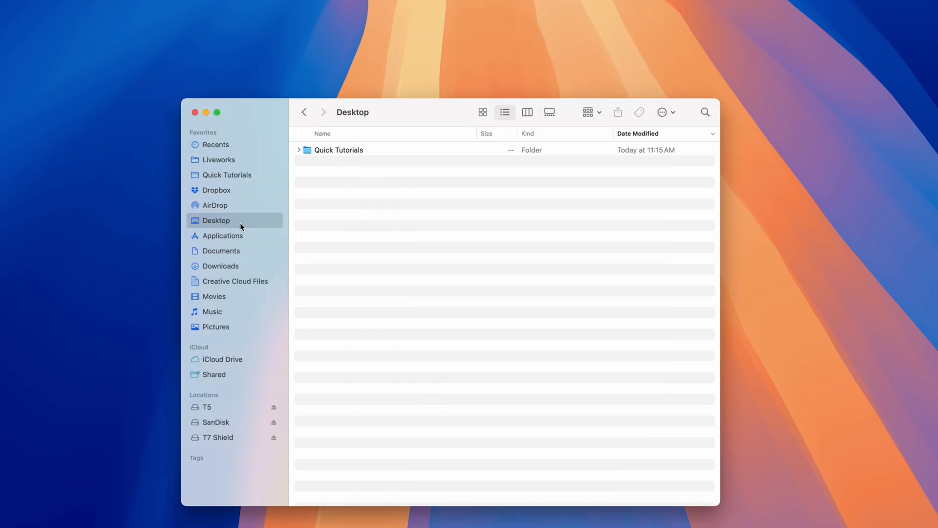
{"action": "right_click", "coordinate": [234, 280]}
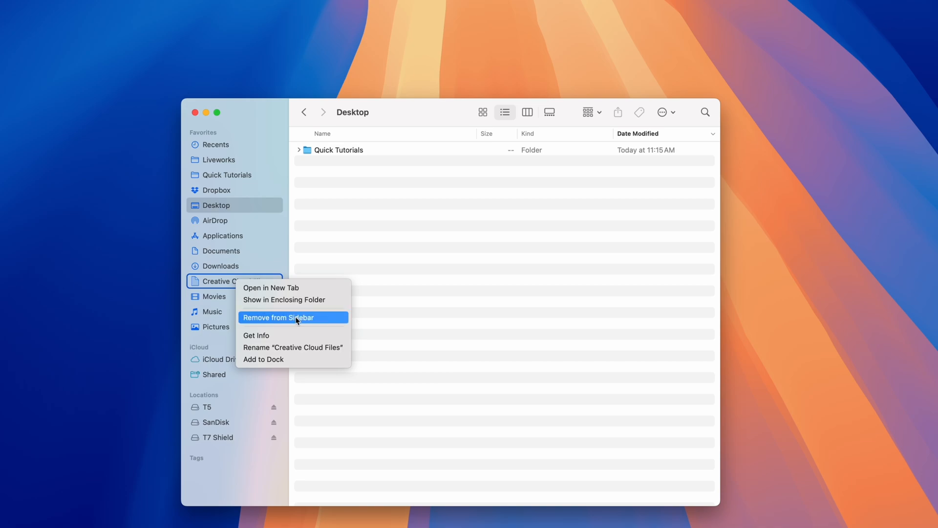
{"action": "left_click", "coordinate": [209, 10]}
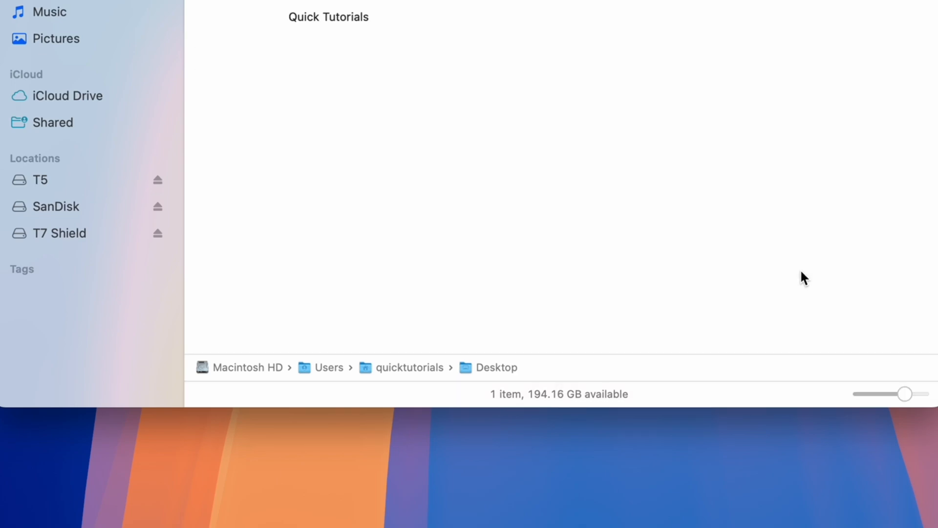
Step: Open Quick Tutorials in list view and close the Desktop tab
{"action": "double_click", "coordinate": [328, 17]}
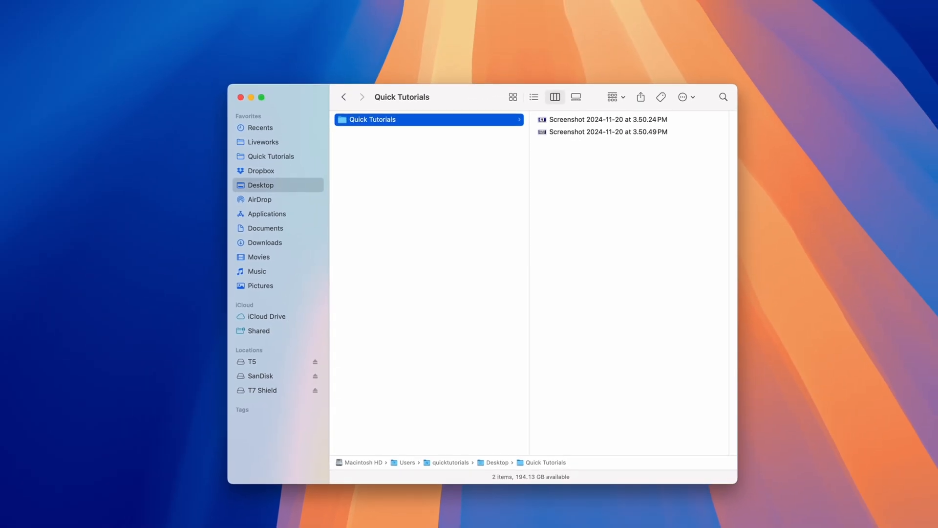
{"action": "left_click", "coordinate": [533, 96]}
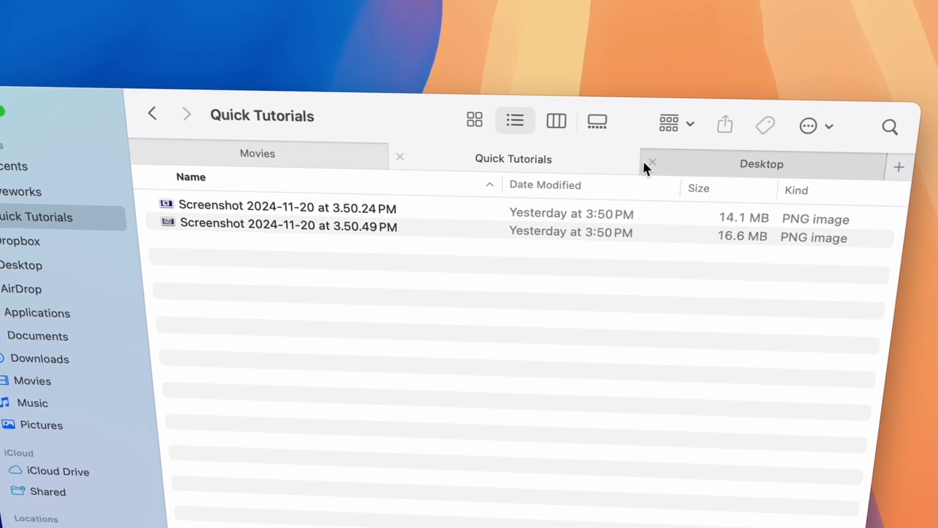
{"action": "left_click", "coordinate": [652, 161]}
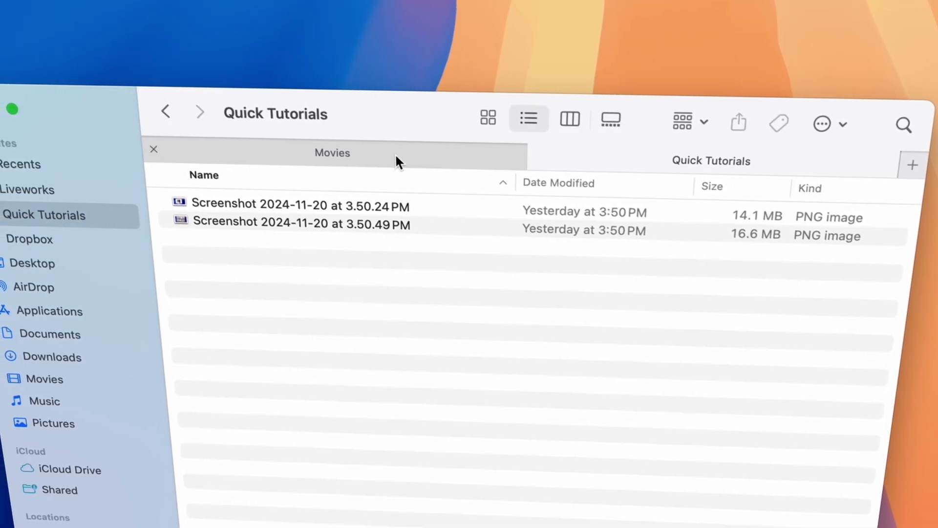